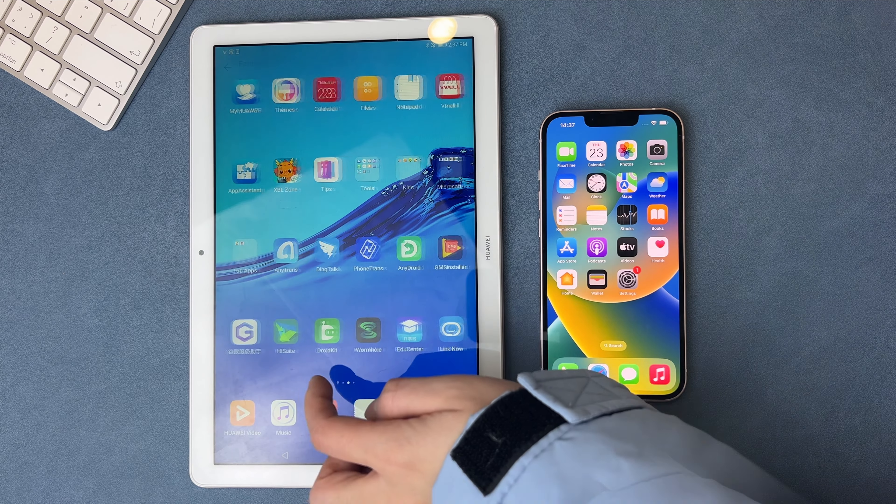
# Go to the tablet home page holding the Move to iOS app.
pyautogui.click(366, 178)
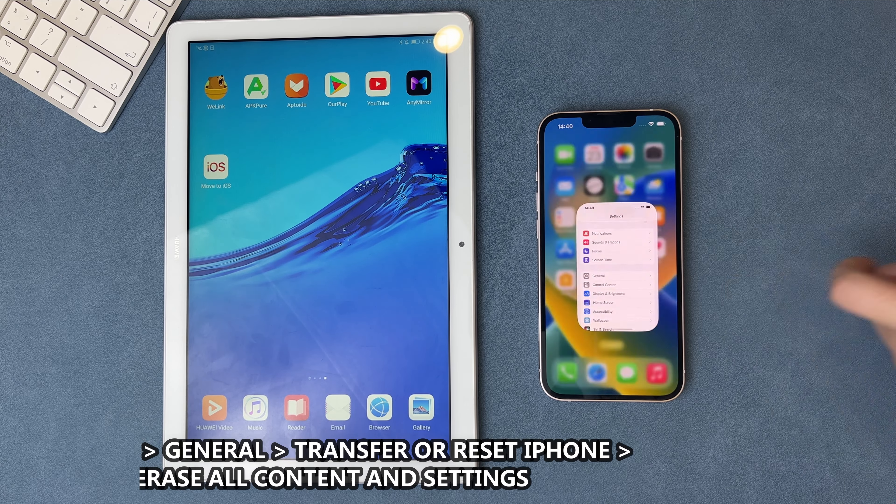
# Confirm Erase All Content and Settings via General > Transfer or Reset iPhone, reaching the passcode request.
pyautogui.click(598, 276)
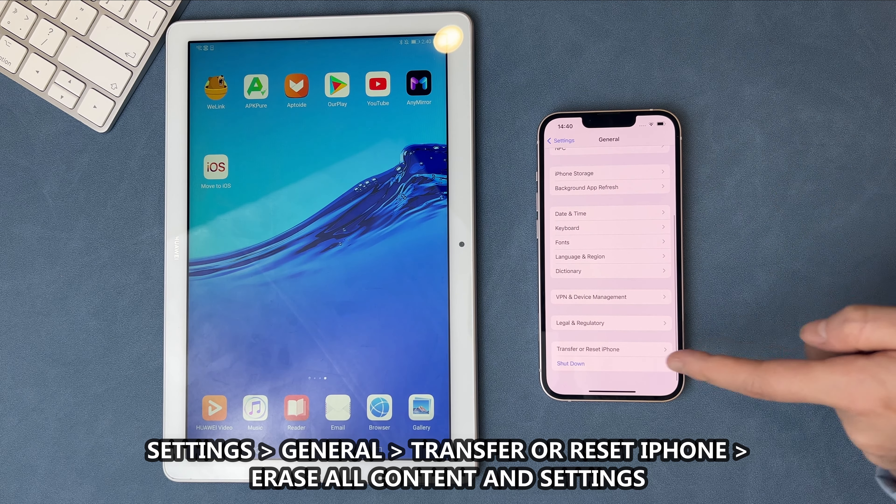
pyautogui.click(591, 349)
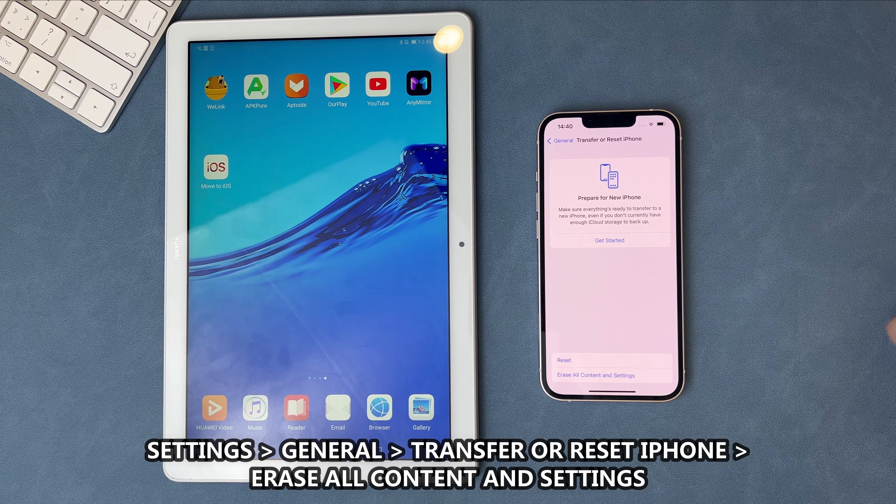
pyautogui.click(595, 375)
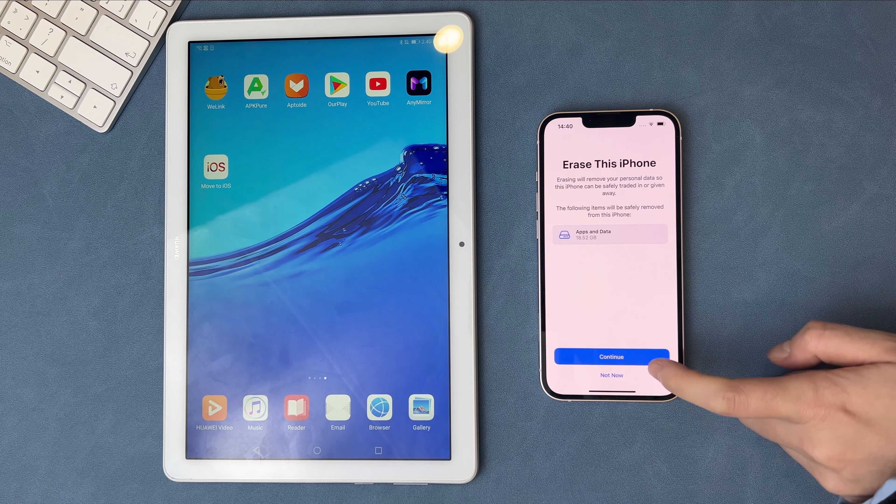
pyautogui.click(611, 356)
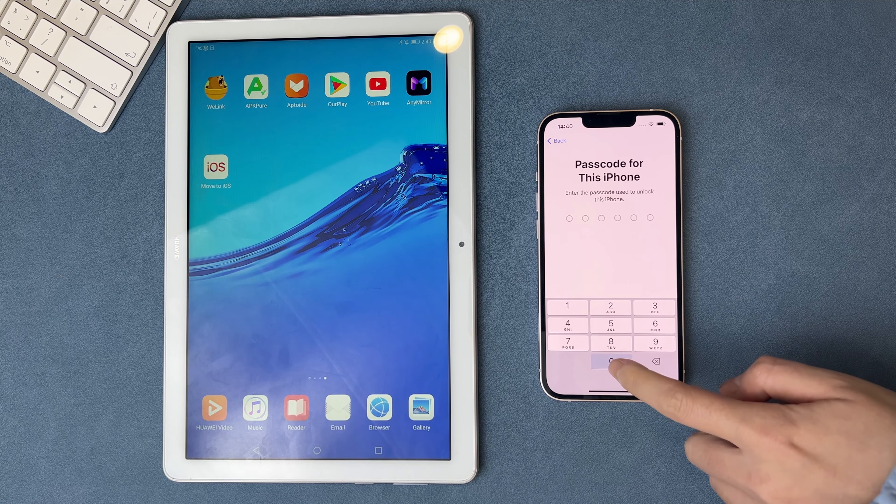
# Enter the iPhone passcode so the erase runs and setup reaches Apps & Data.
pyautogui.click(611, 361)
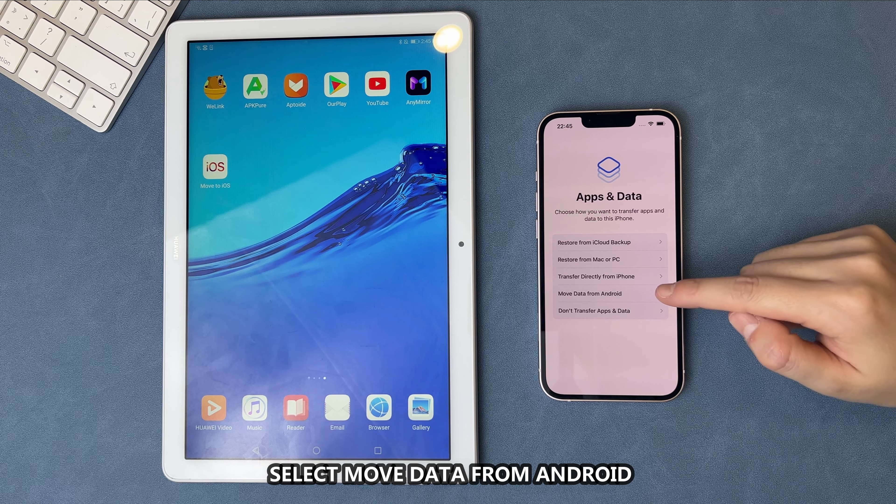
# Choose Move Data from Android, get the iPhone's one-time code and agree to Move to iOS terms.
pyautogui.click(588, 293)
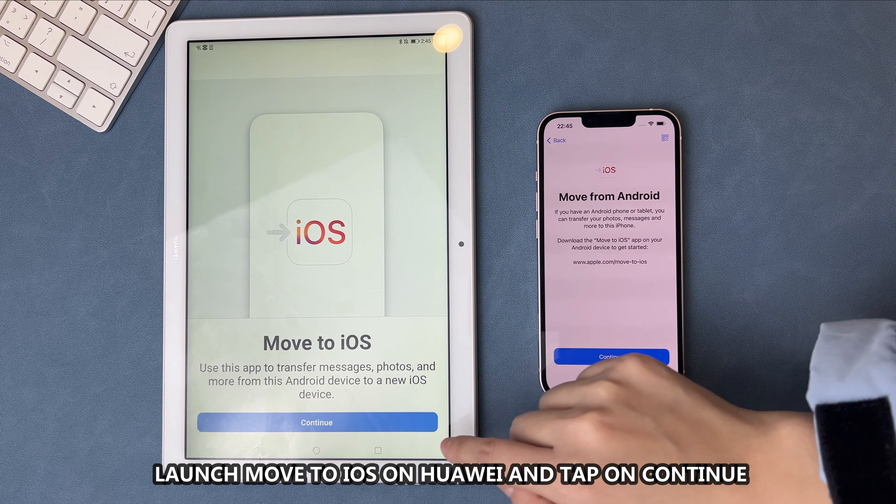
pyautogui.click(316, 423)
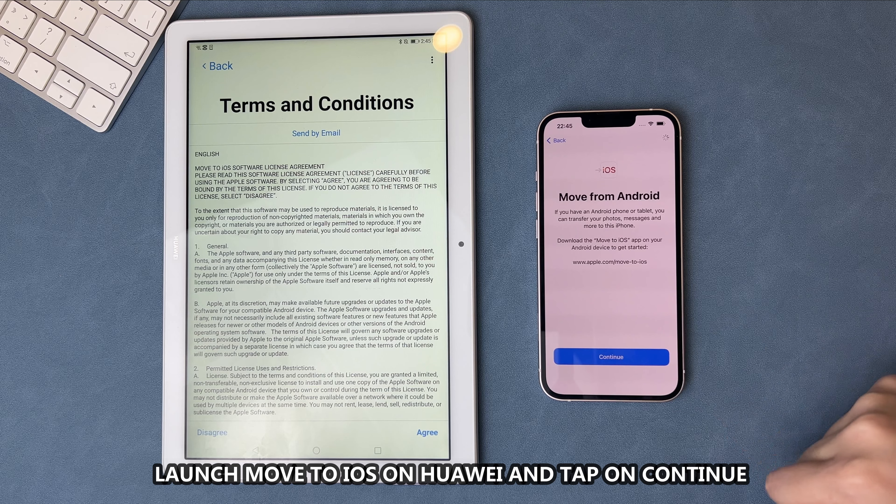
pyautogui.click(610, 356)
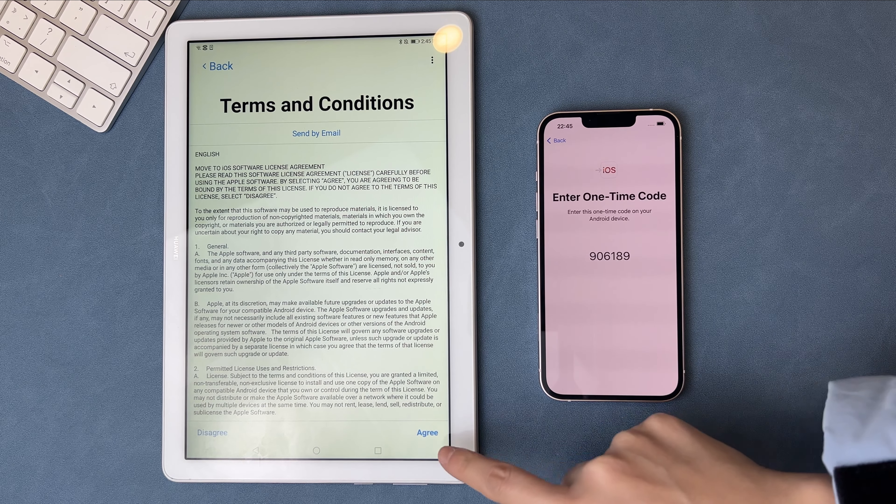
pyautogui.click(427, 432)
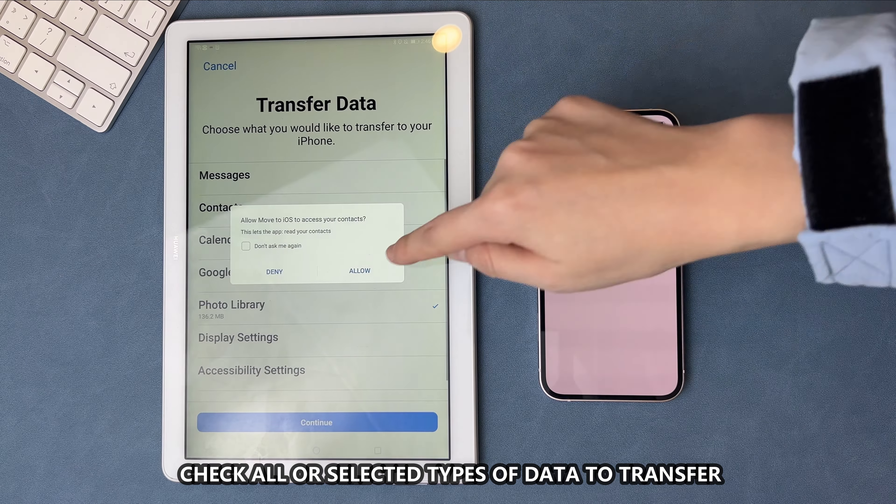
# Allow Move to iOS to read contacts so the transfer runs to completion.
pyautogui.click(359, 270)
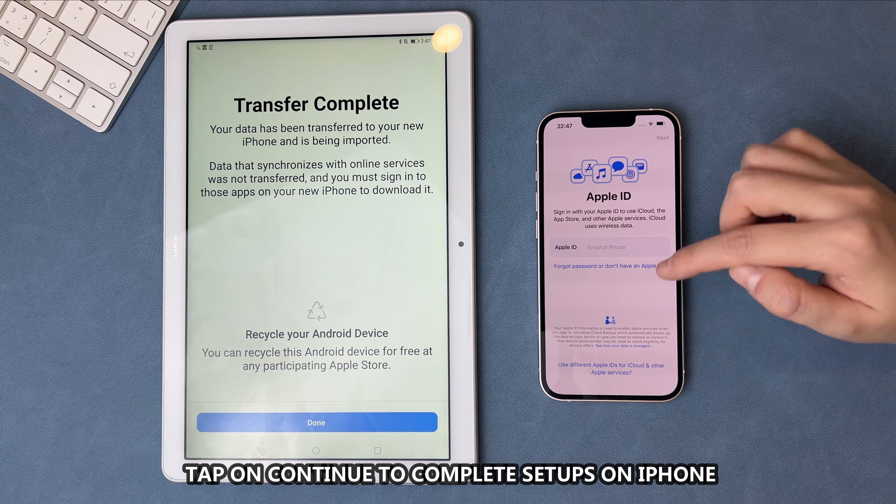
pyautogui.click(608, 265)
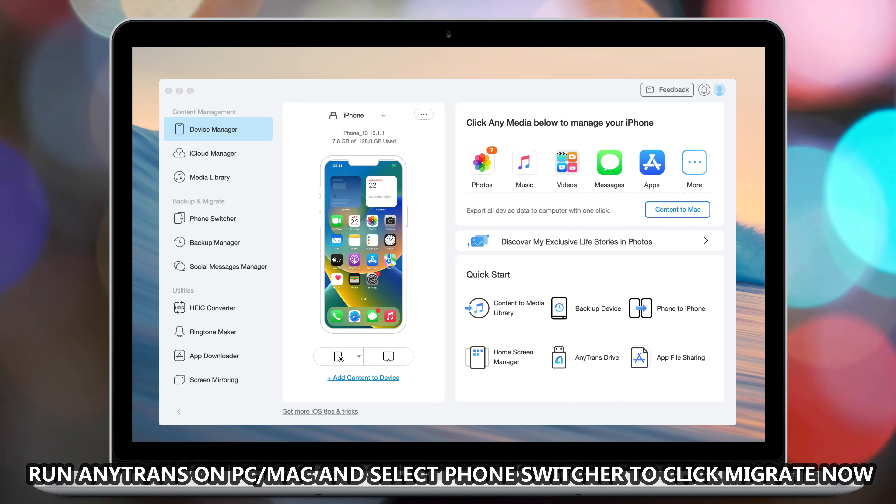
pyautogui.moveTo(216, 218)
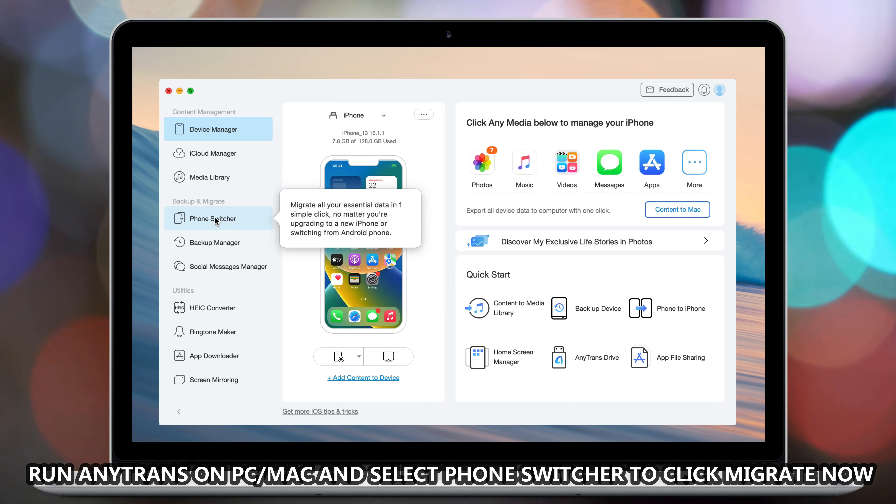
# Start a Phone to iPhone migration from AnyTrans's Phone Switcher.
pyautogui.click(211, 218)
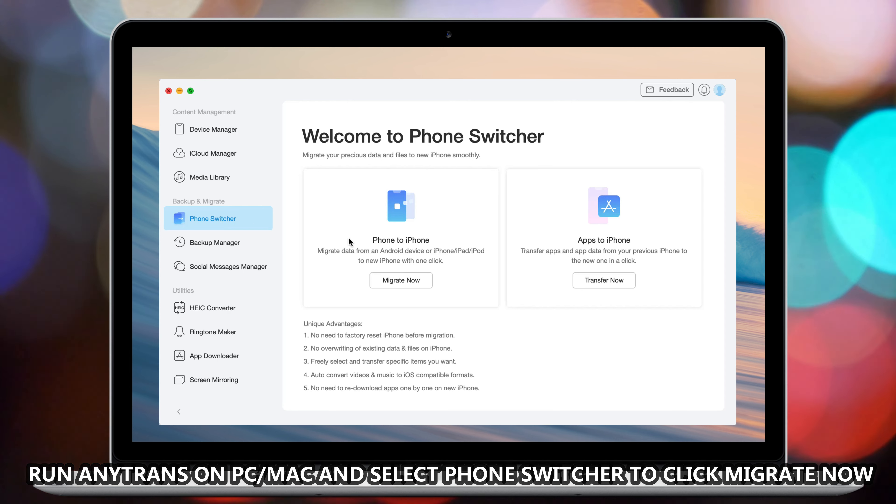
pyautogui.moveTo(450, 297)
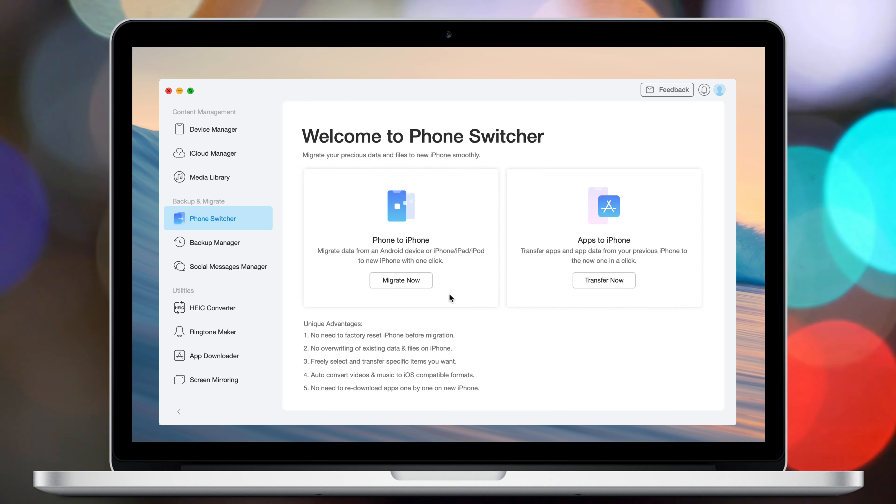
pyautogui.click(400, 280)
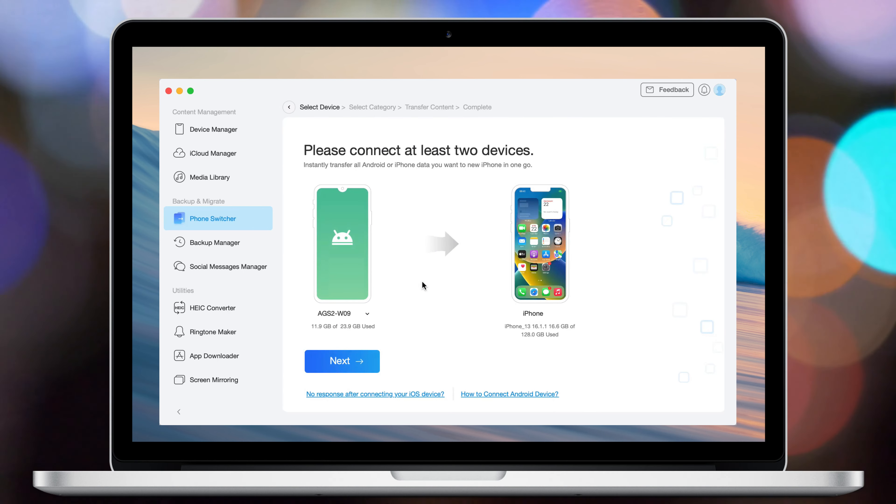
# Transfer only Photo Library and Contacts from the Android tablet to the iPhone.
pyautogui.click(341, 361)
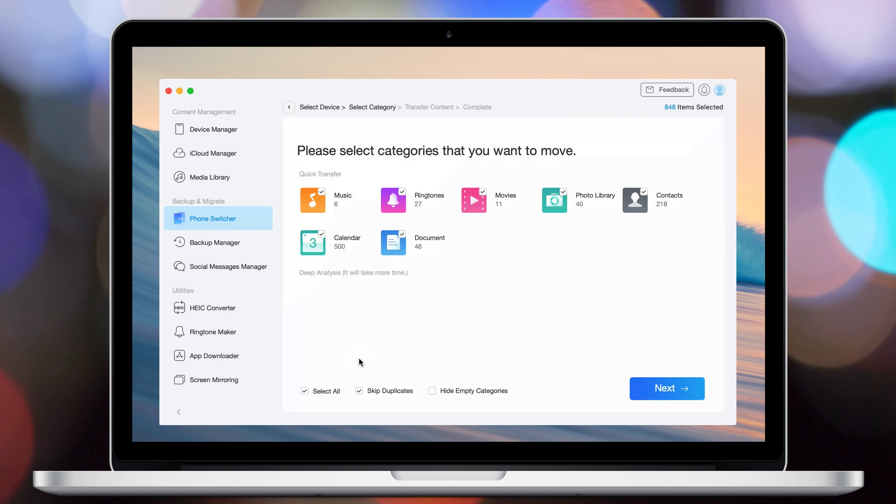
pyautogui.click(303, 391)
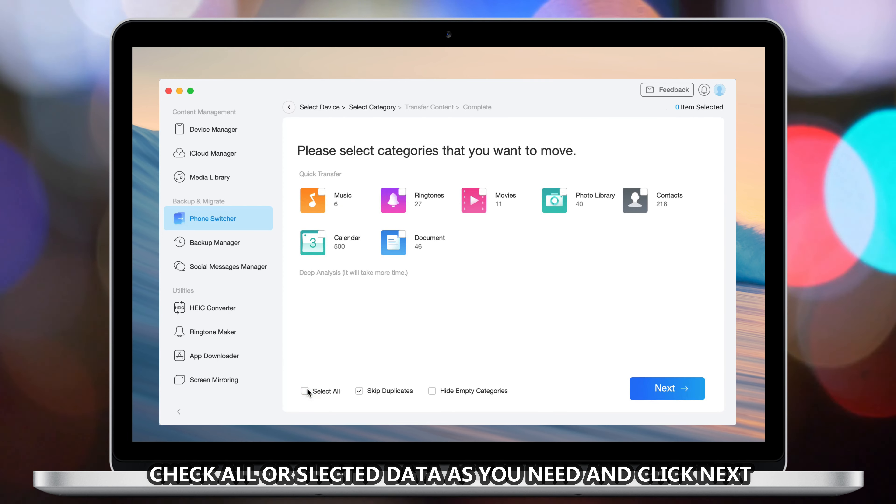
pyautogui.moveTo(644, 192)
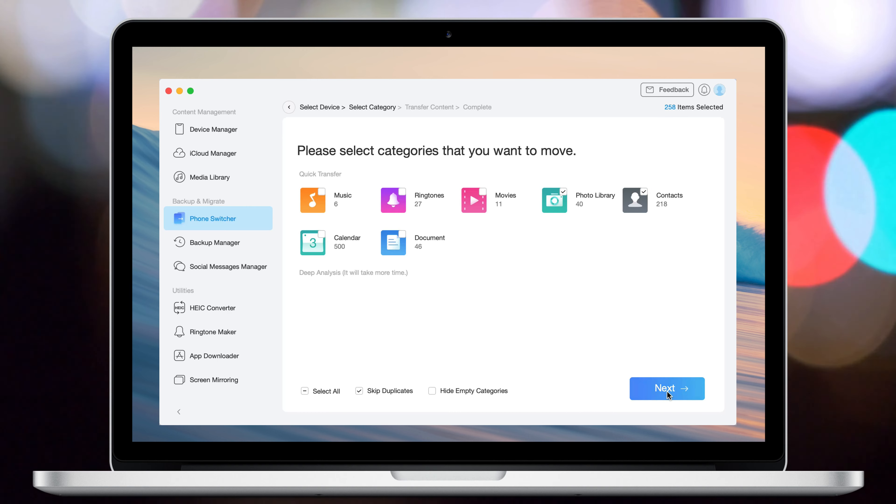
pyautogui.click(666, 389)
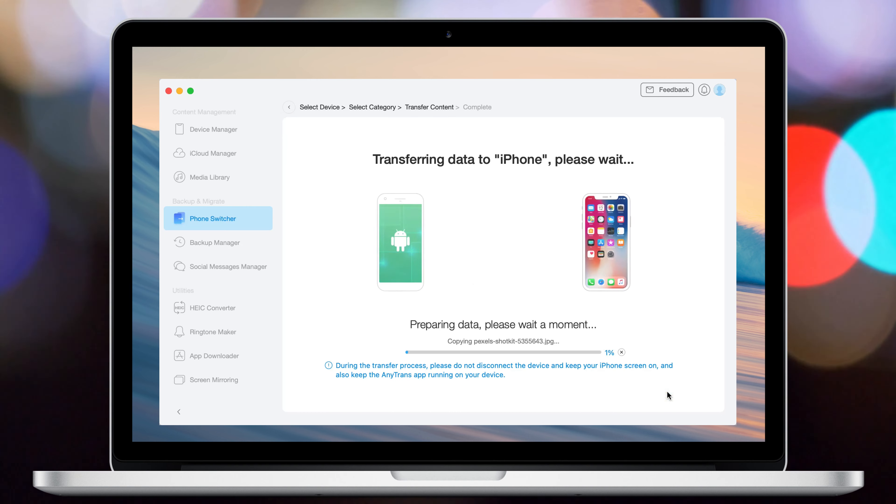